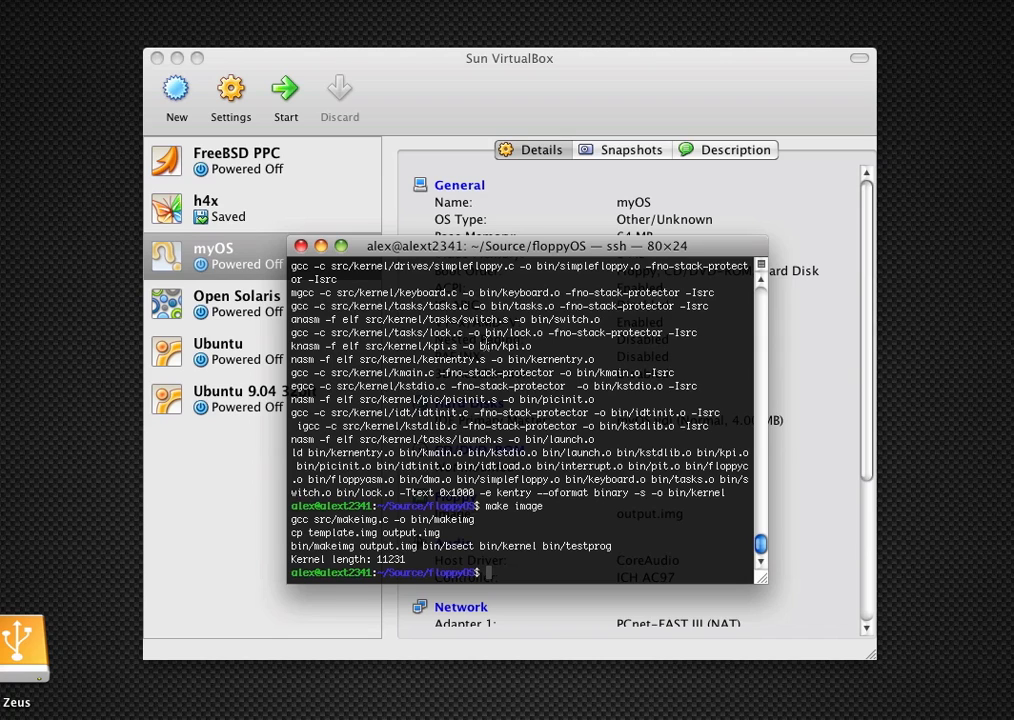
# List the floppyOS folder with ls, then launch vi on src/testprog.s.
pyautogui.write('ls')
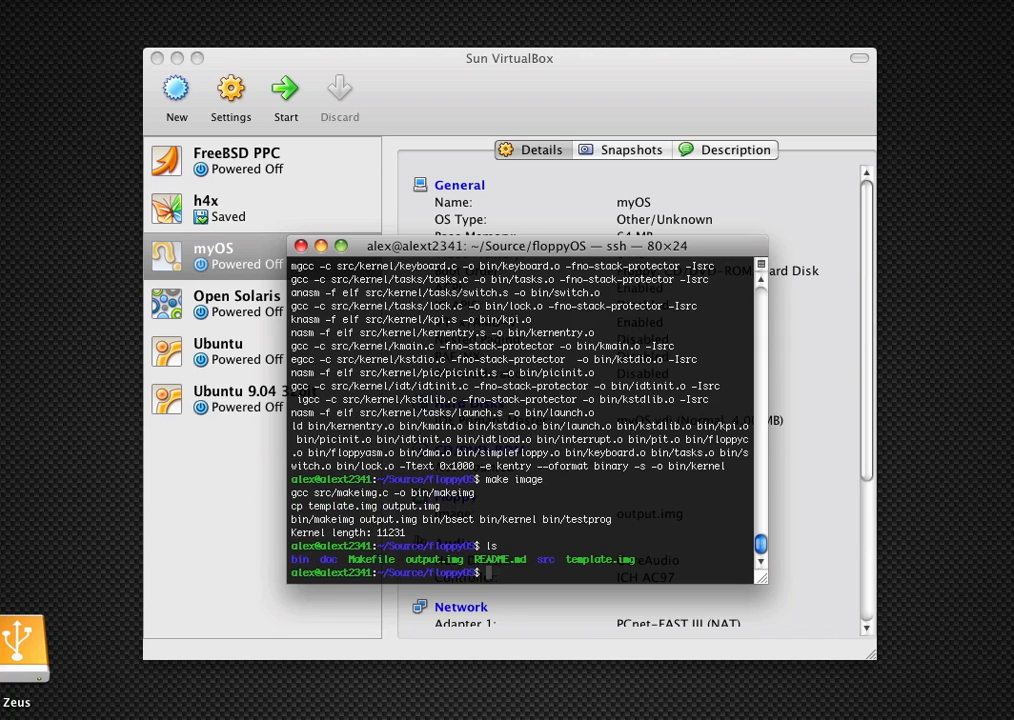
pyautogui.write('vi src/testprog.s')
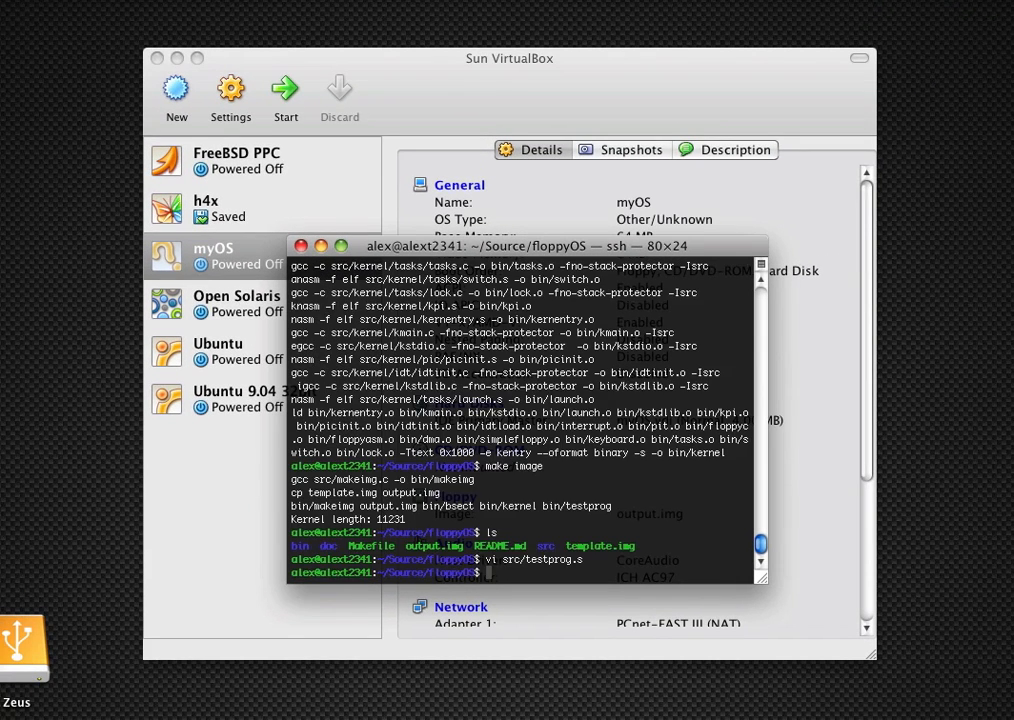
# Read src/kernel/tasks/lock.h in vi, scrolling through it, then quit with :q.
pyautogui.write('vi src/')
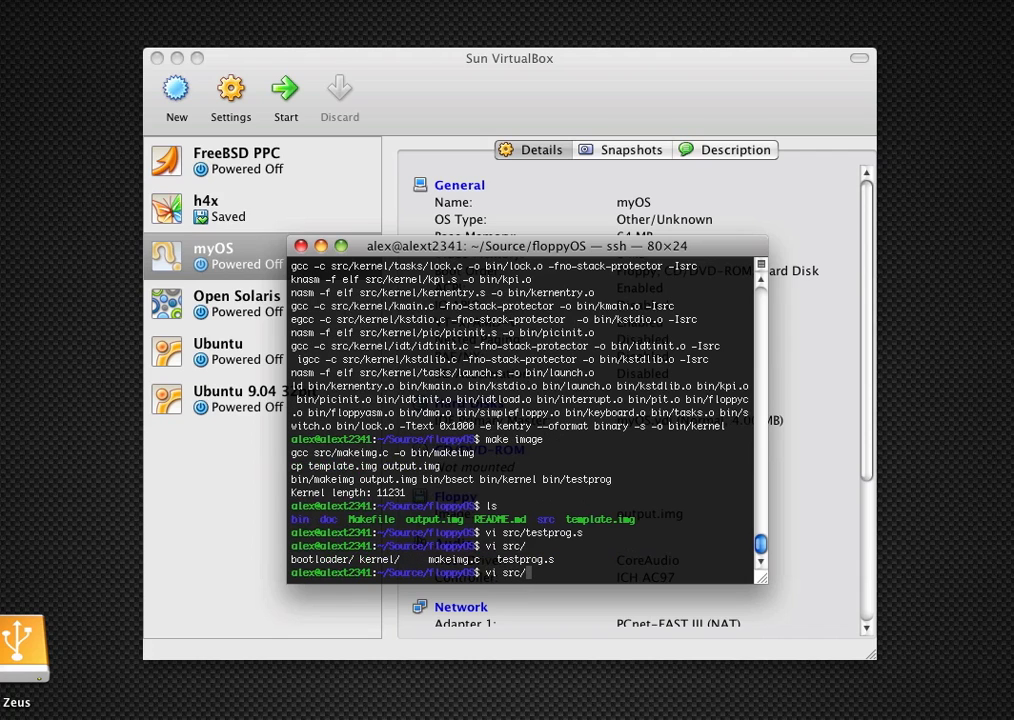
pyautogui.write('src/kernel/')
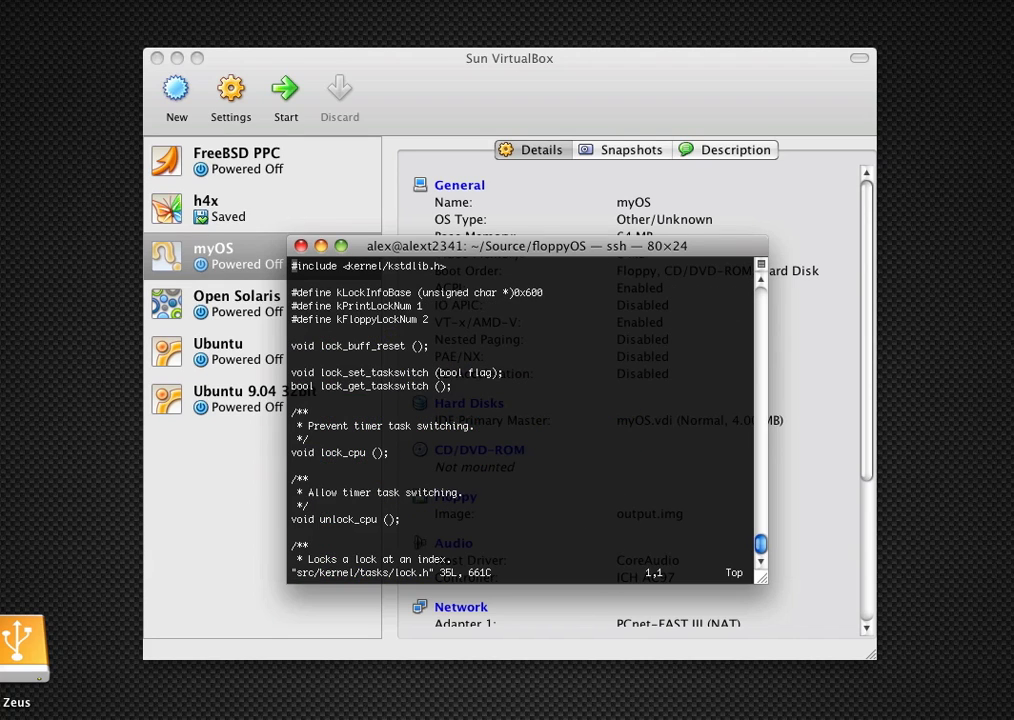
pyautogui.scroll(-3)
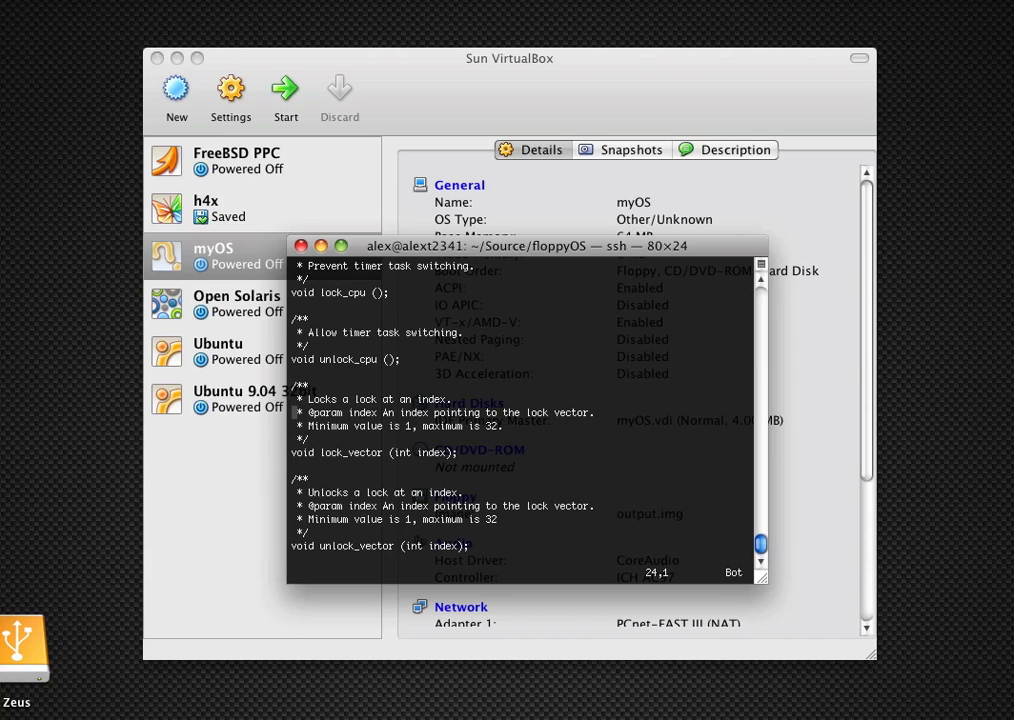
pyautogui.write(':q')
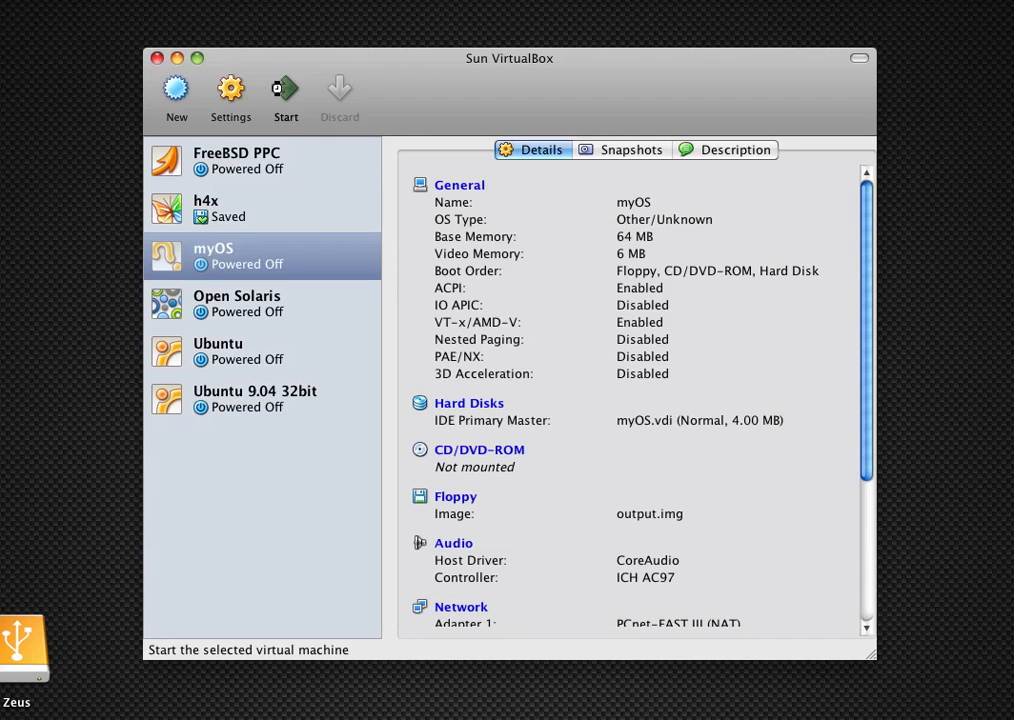
# Start the myOS machine so it boots the floppy and prints 'Hello, task world!'.
pyautogui.click(284, 90)
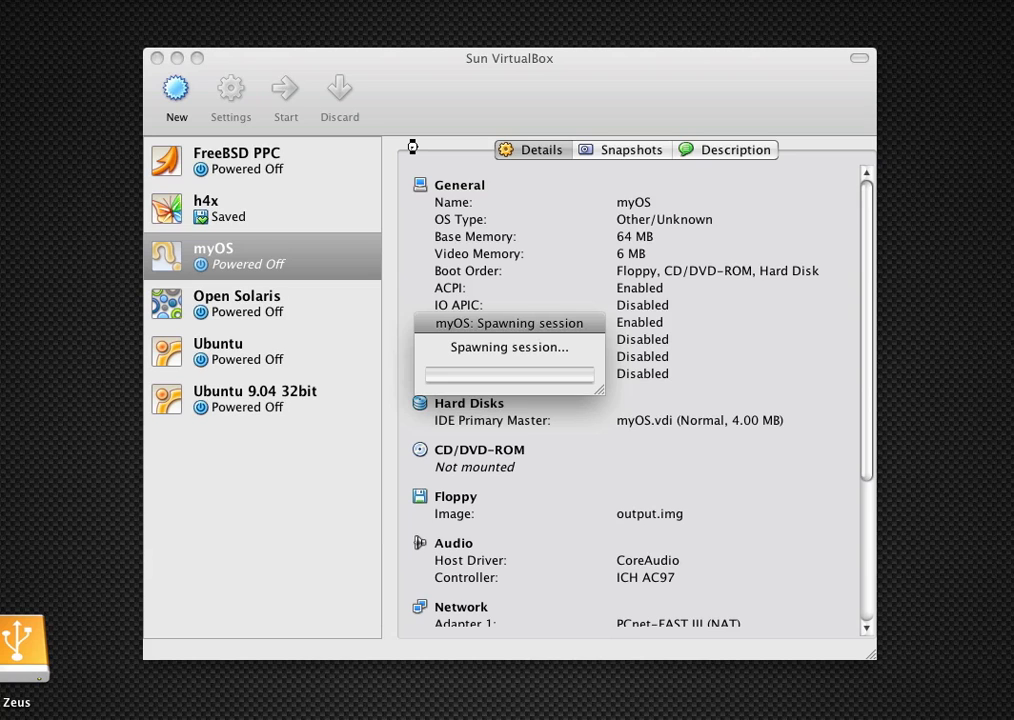
pyautogui.click(284, 90)
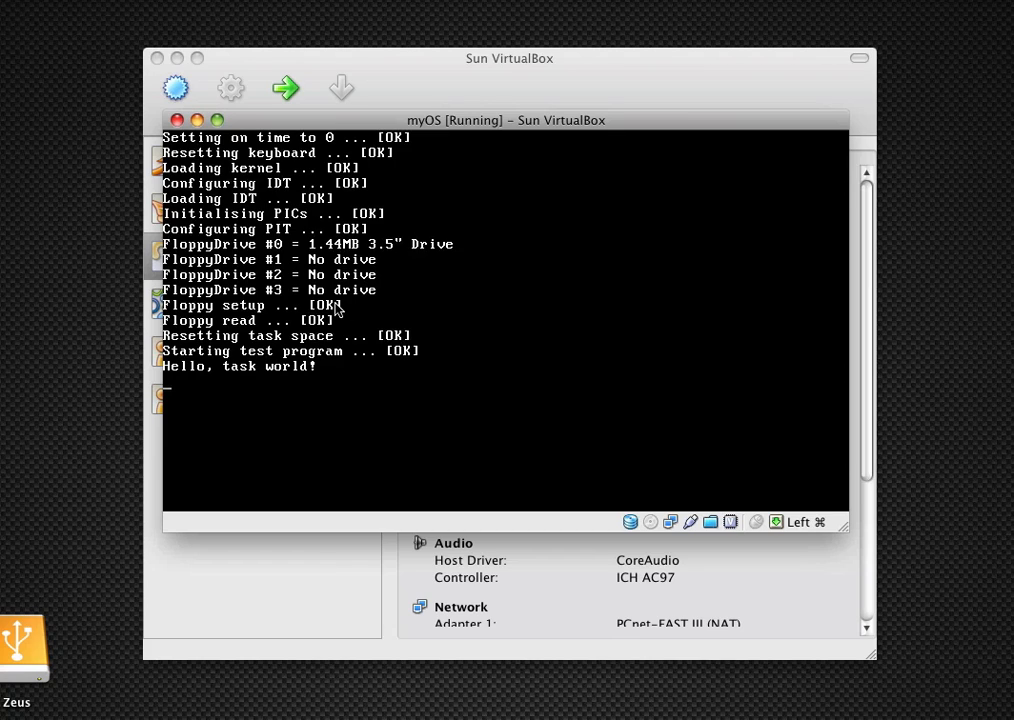
pyautogui.moveTo(280, 348)
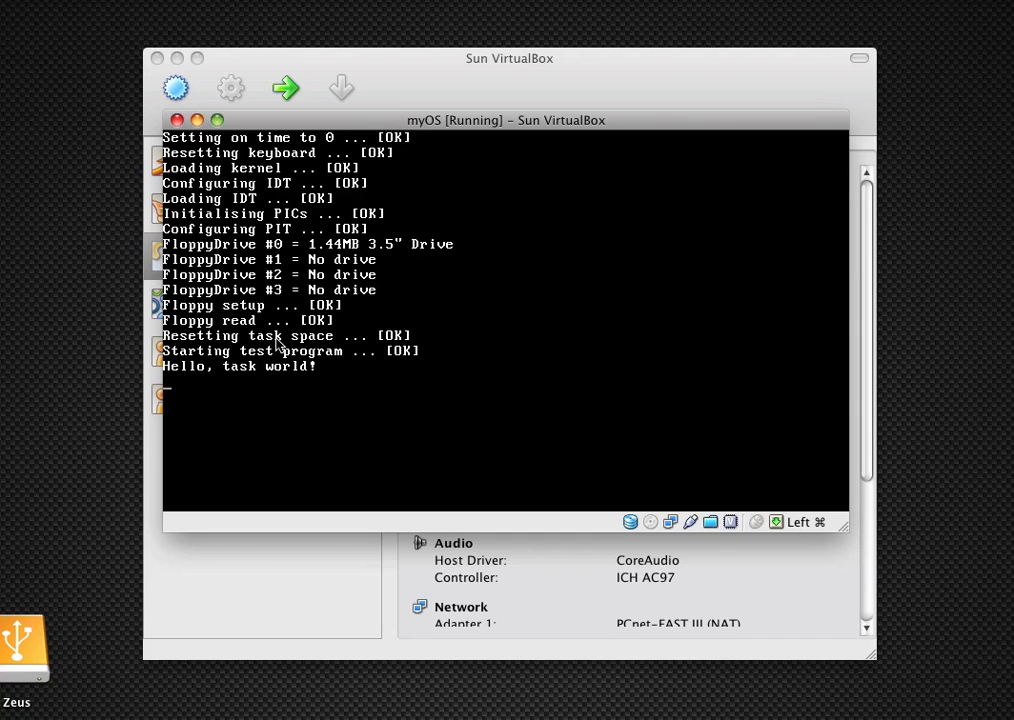
pyautogui.moveTo(352, 344)
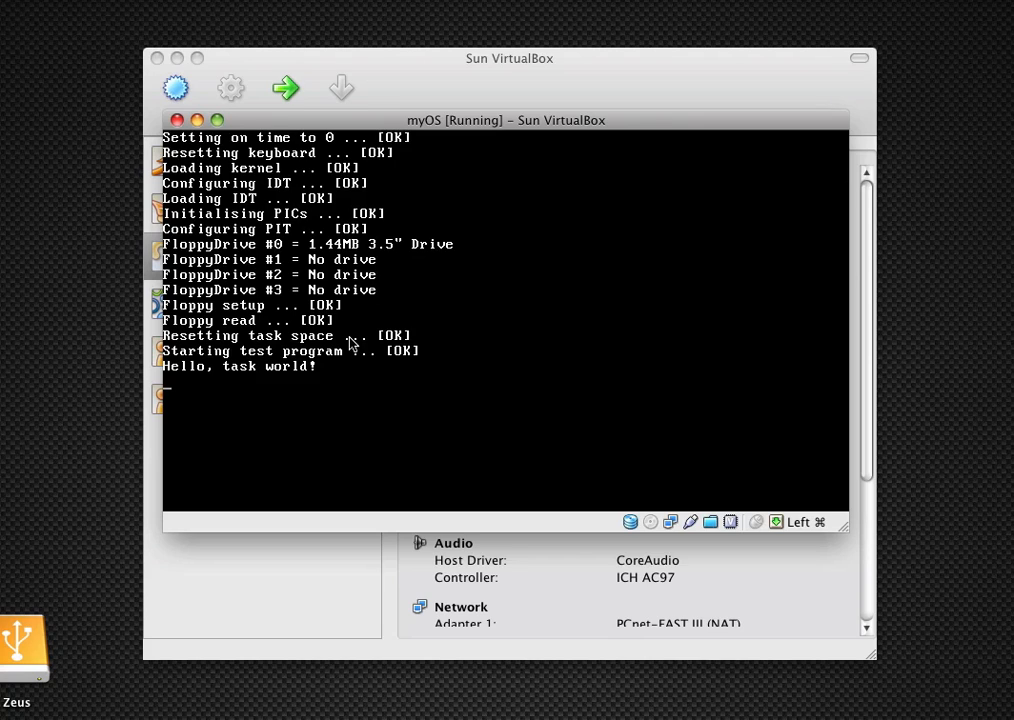
pyautogui.moveTo(504, 380)
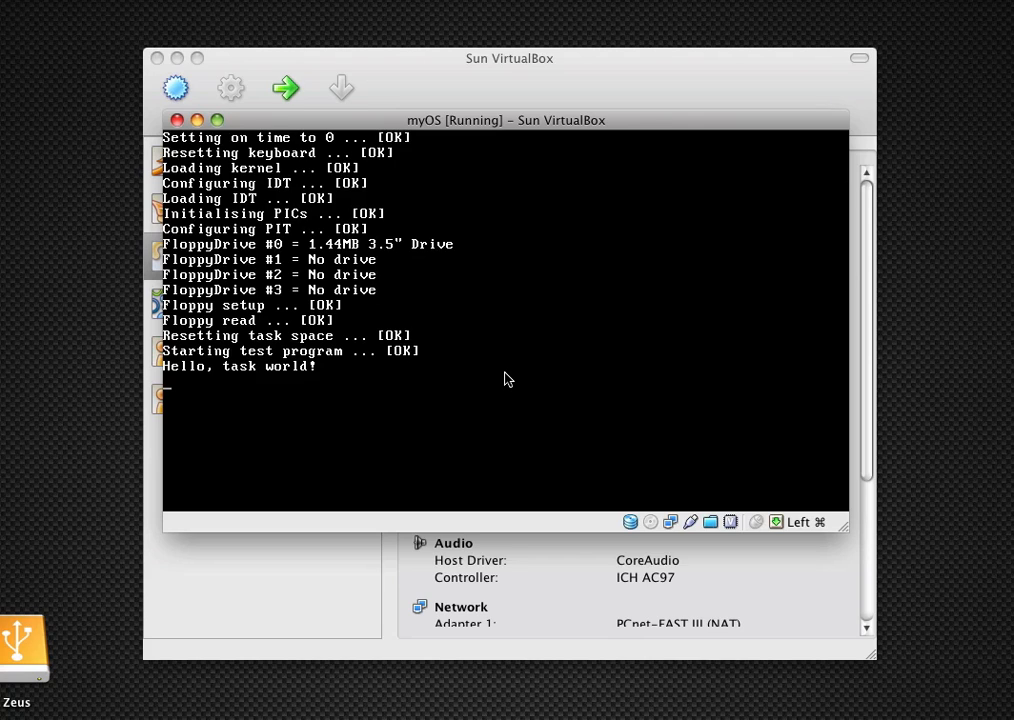
pyautogui.moveTo(482, 384)
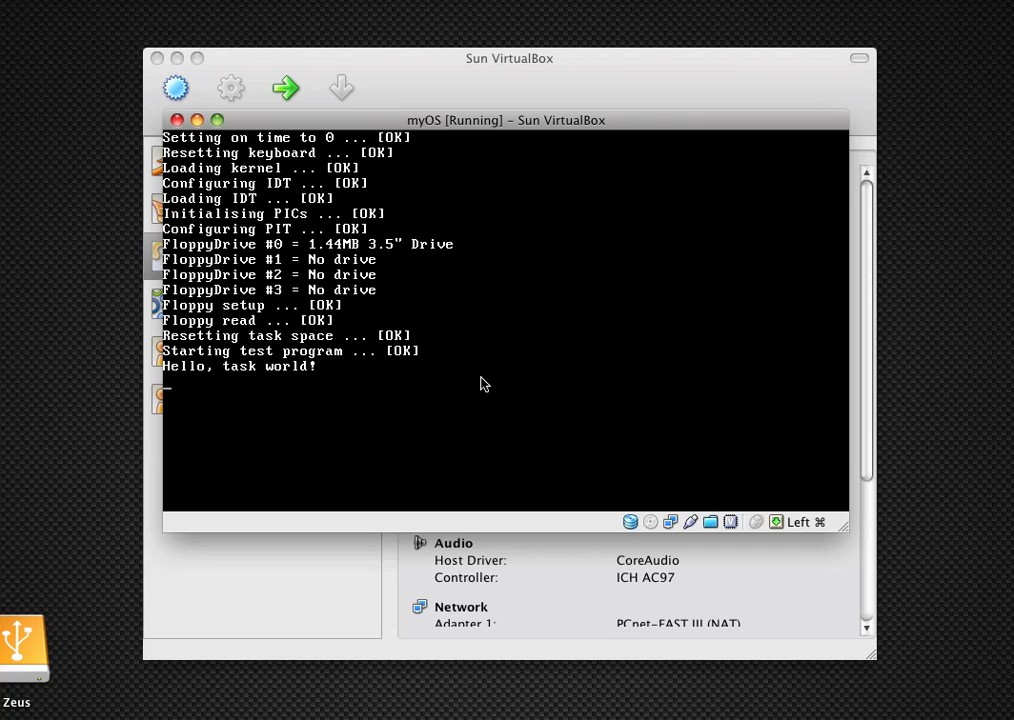
pyautogui.moveTo(324, 366)
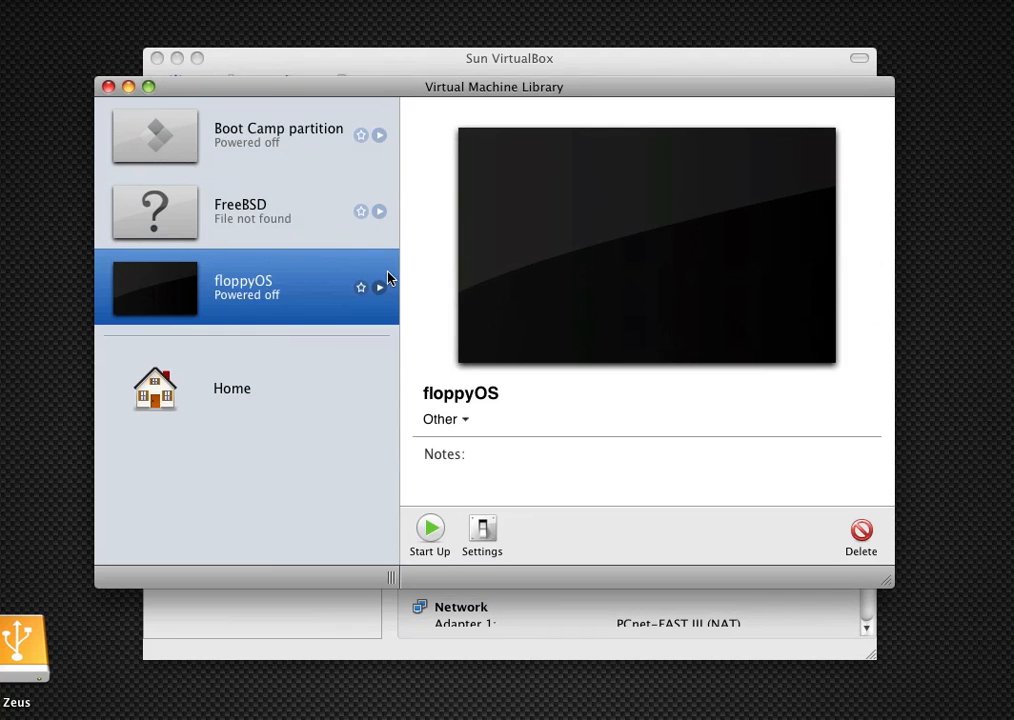
# Bring up the floppyOS virtual machine window from the library, ready to start.
pyautogui.click(428, 528)
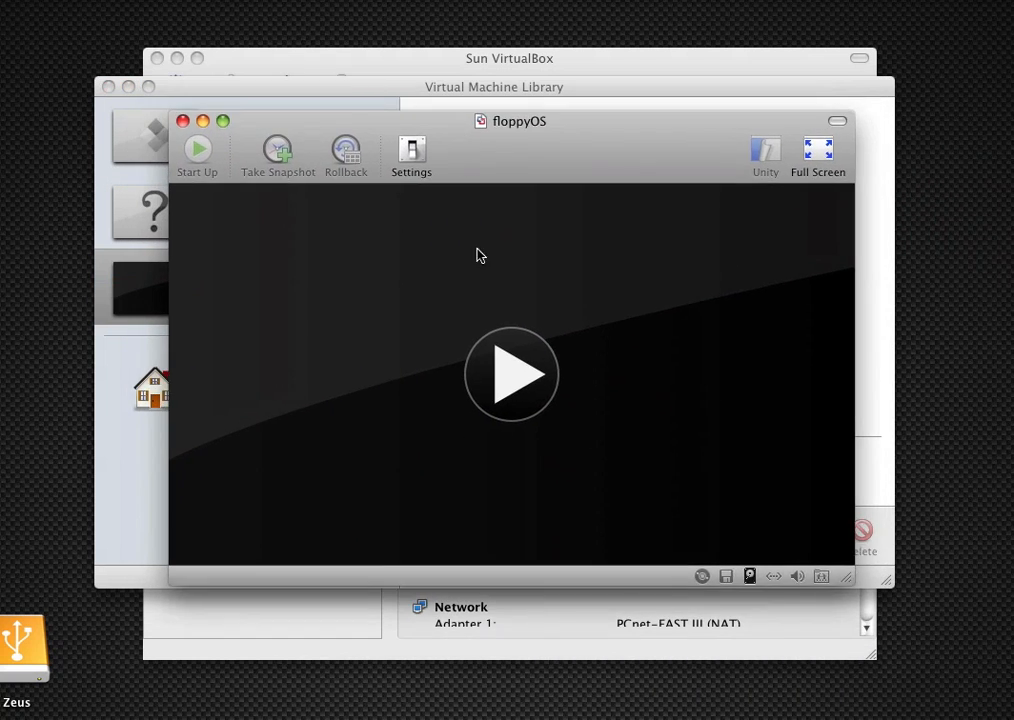
pyautogui.moveTo(504, 348)
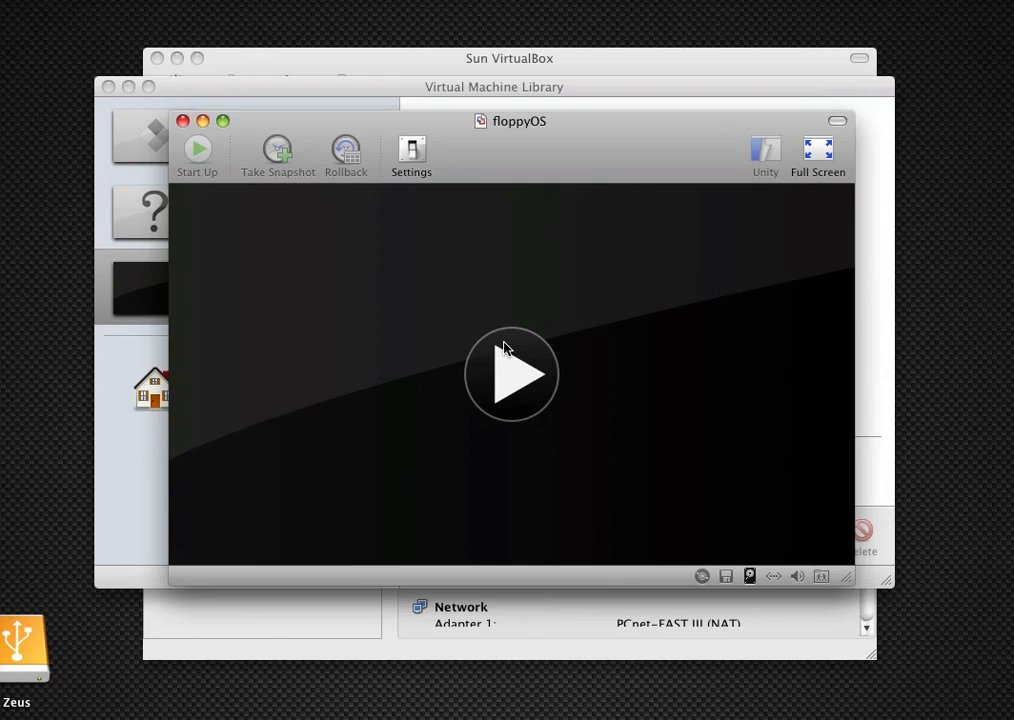
pyautogui.moveTo(516, 352)
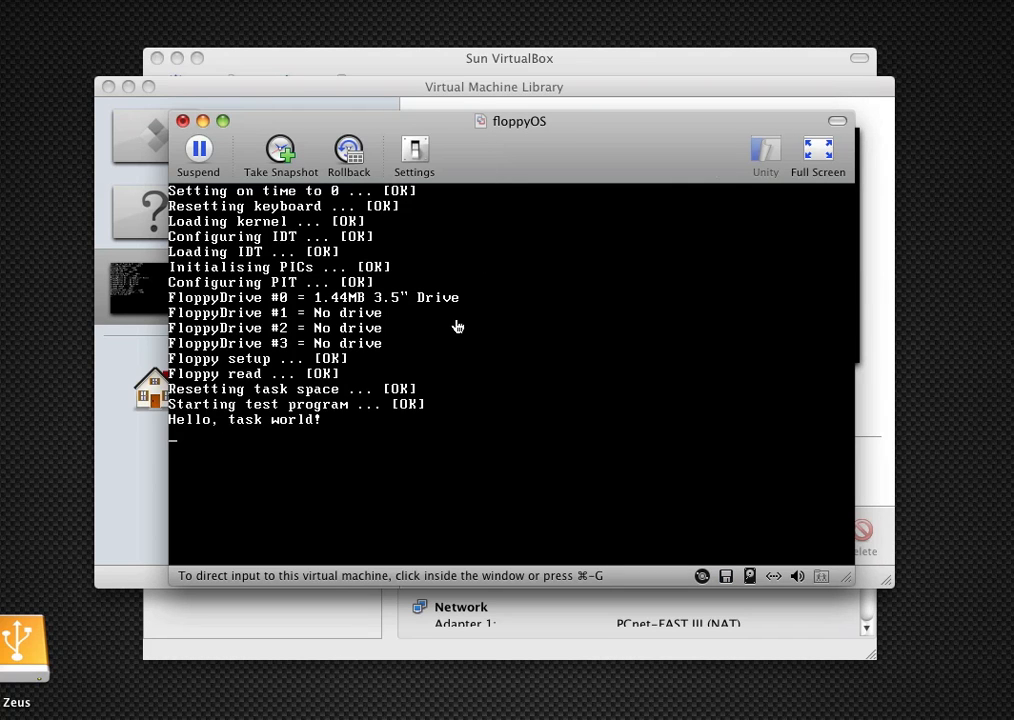
pyautogui.moveTo(358, 350)
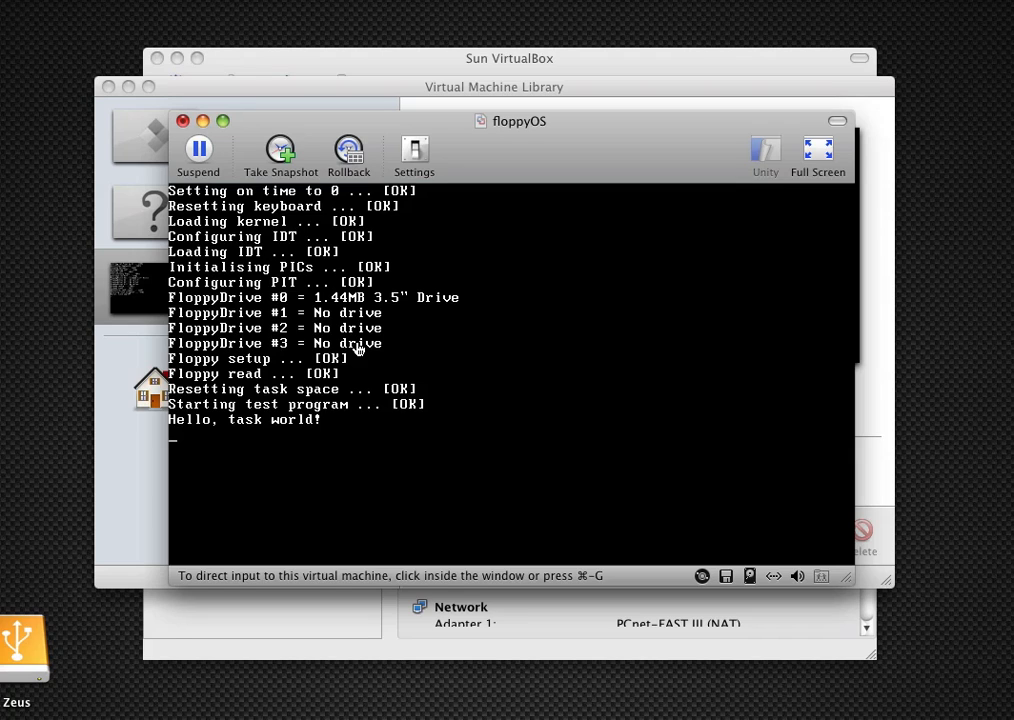
pyautogui.moveTo(254, 400)
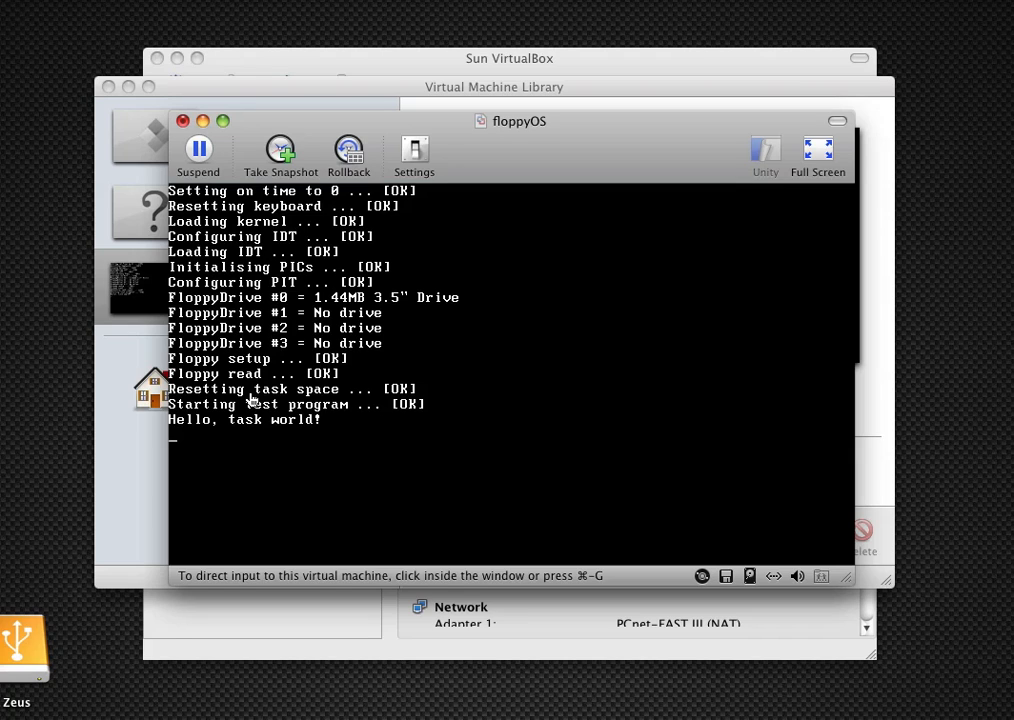
pyautogui.moveTo(232, 432)
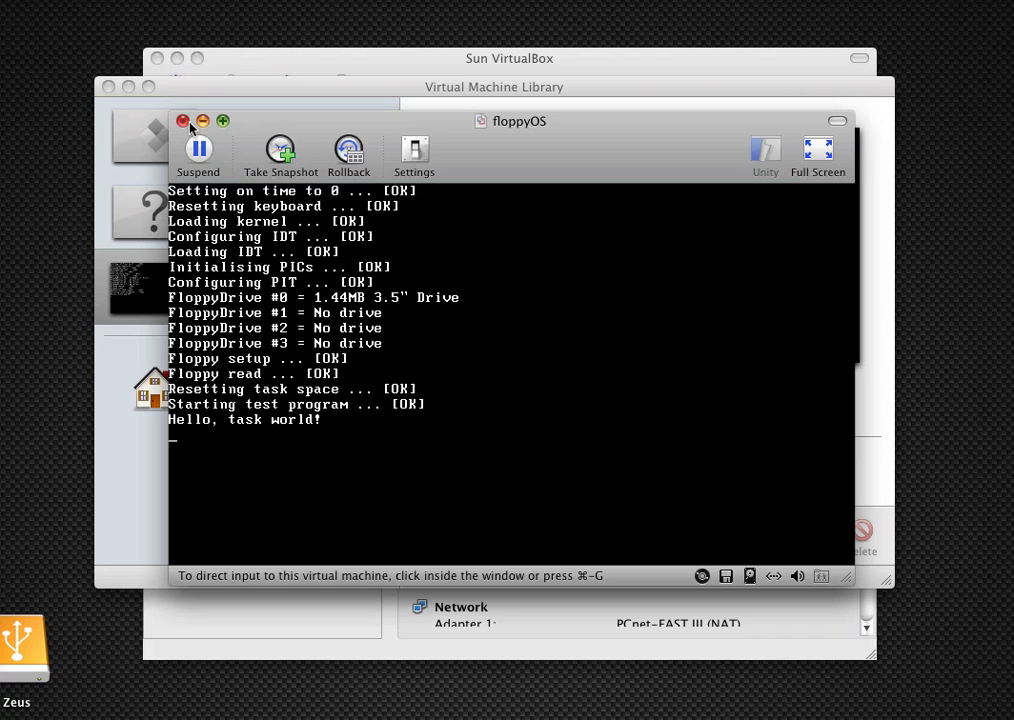
# Close the running floppyOS window and confirm Shut Down so it powers off.
pyautogui.click(184, 122)
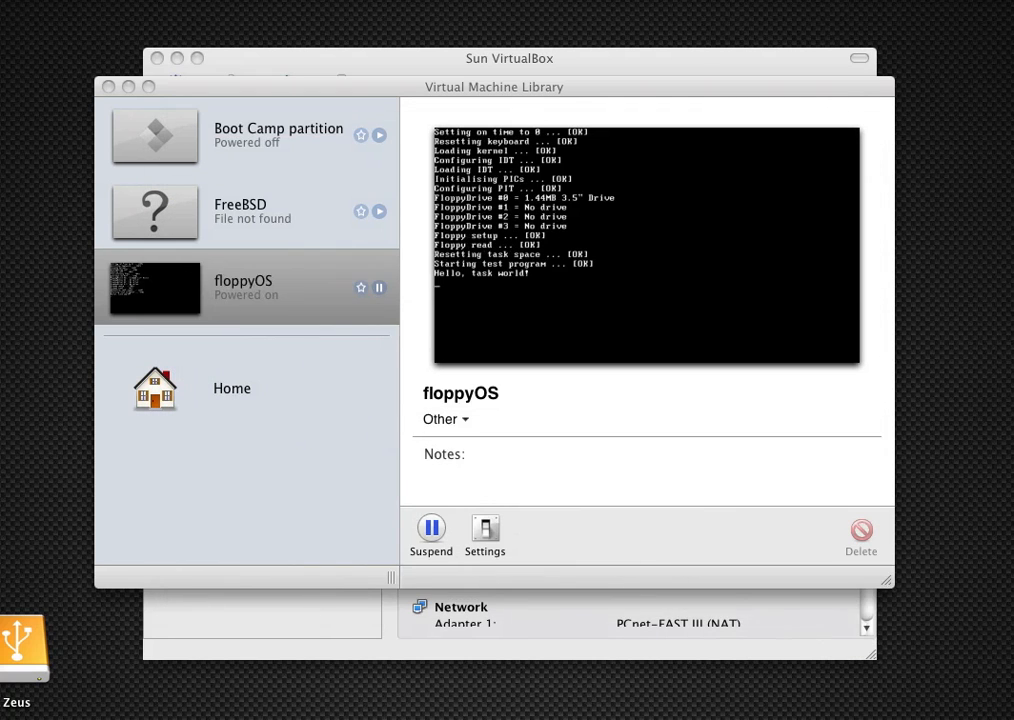
pyautogui.doubleClick(154, 288)
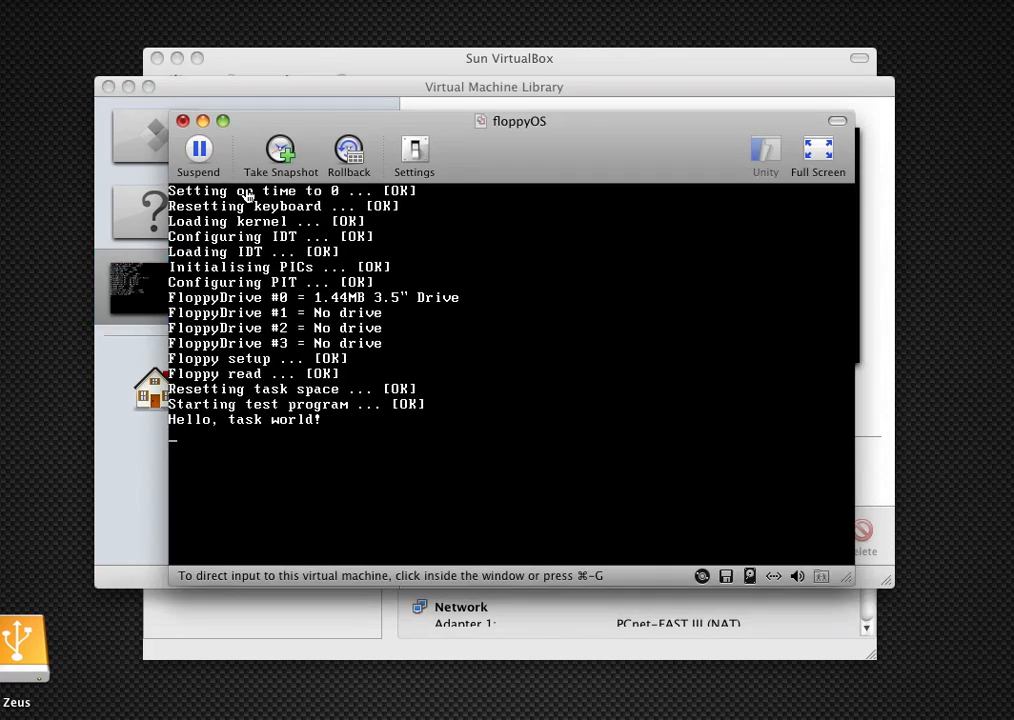
pyautogui.click(196, 150)
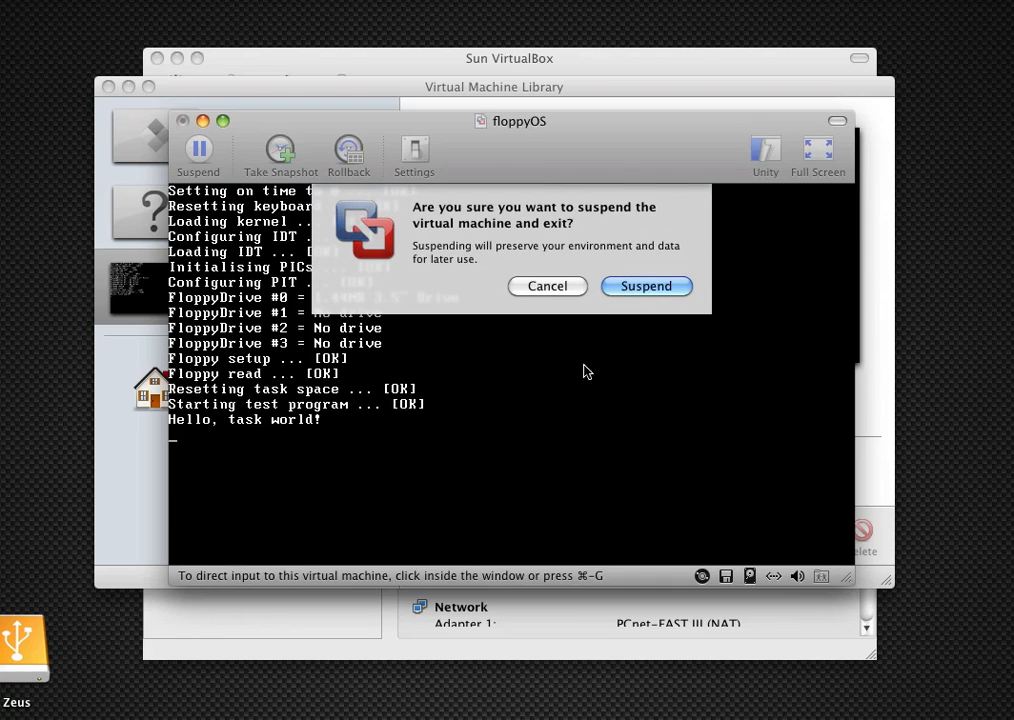
pyautogui.click(548, 286)
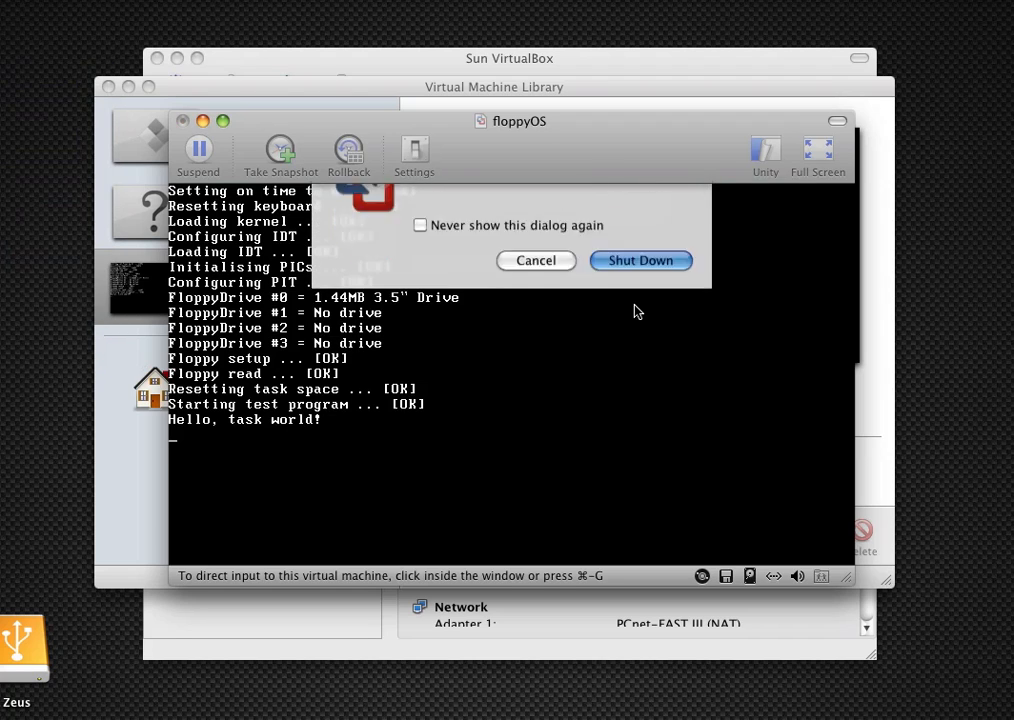
pyautogui.click(640, 260)
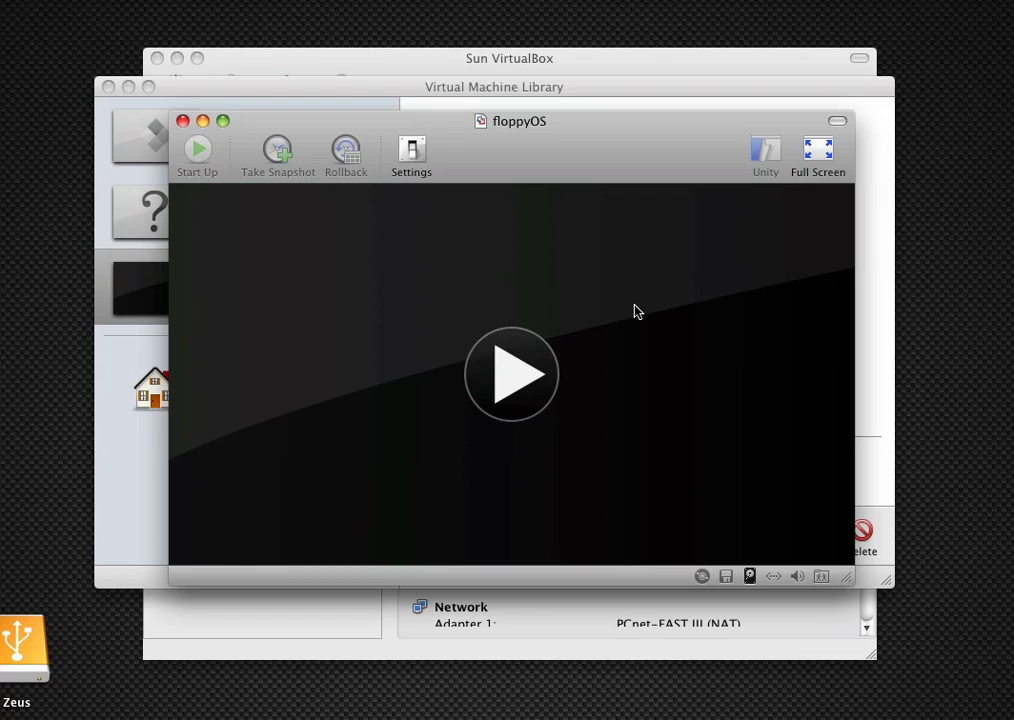
pyautogui.moveTo(120, 68)
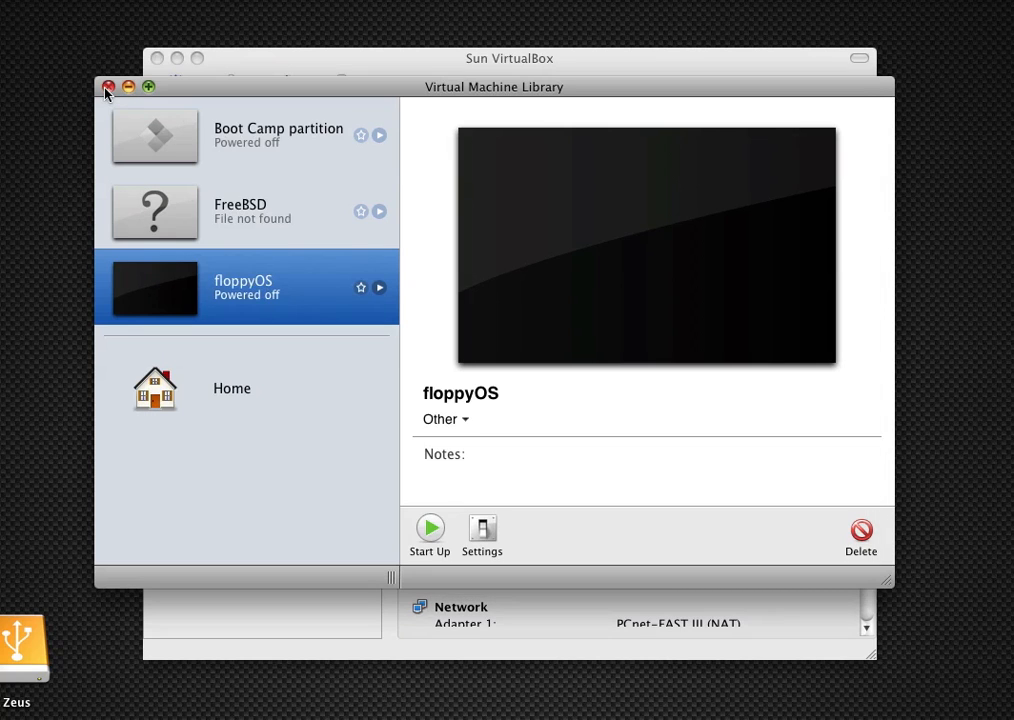
# Close the Virtual Machine Library, leaving VirtualBox's myOS output in view.
pyautogui.click(428, 528)
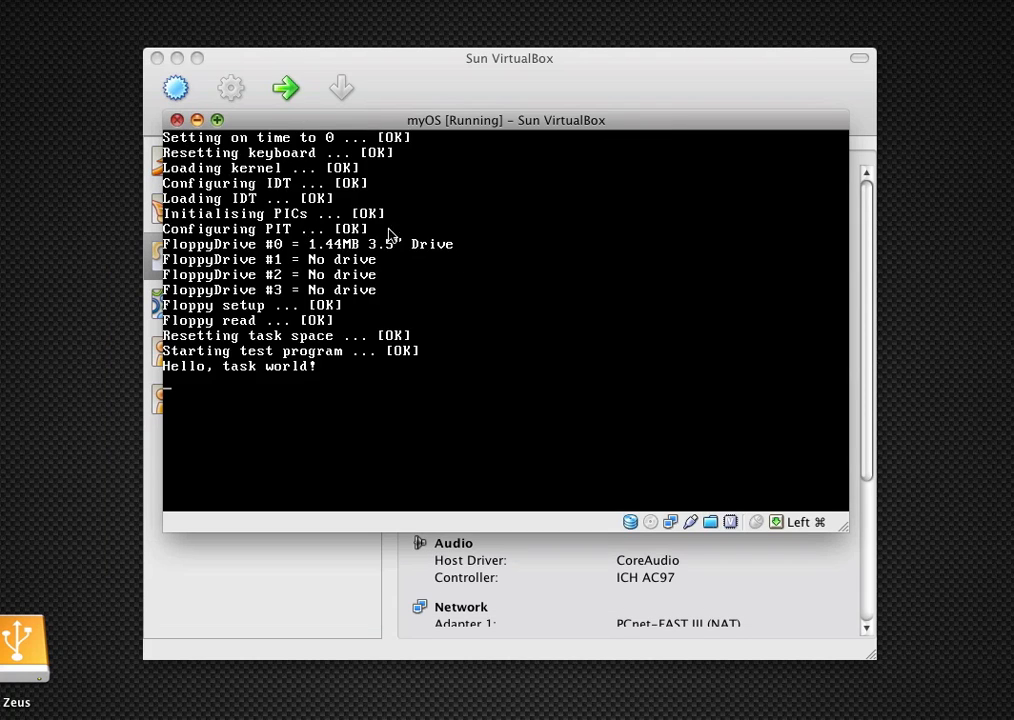